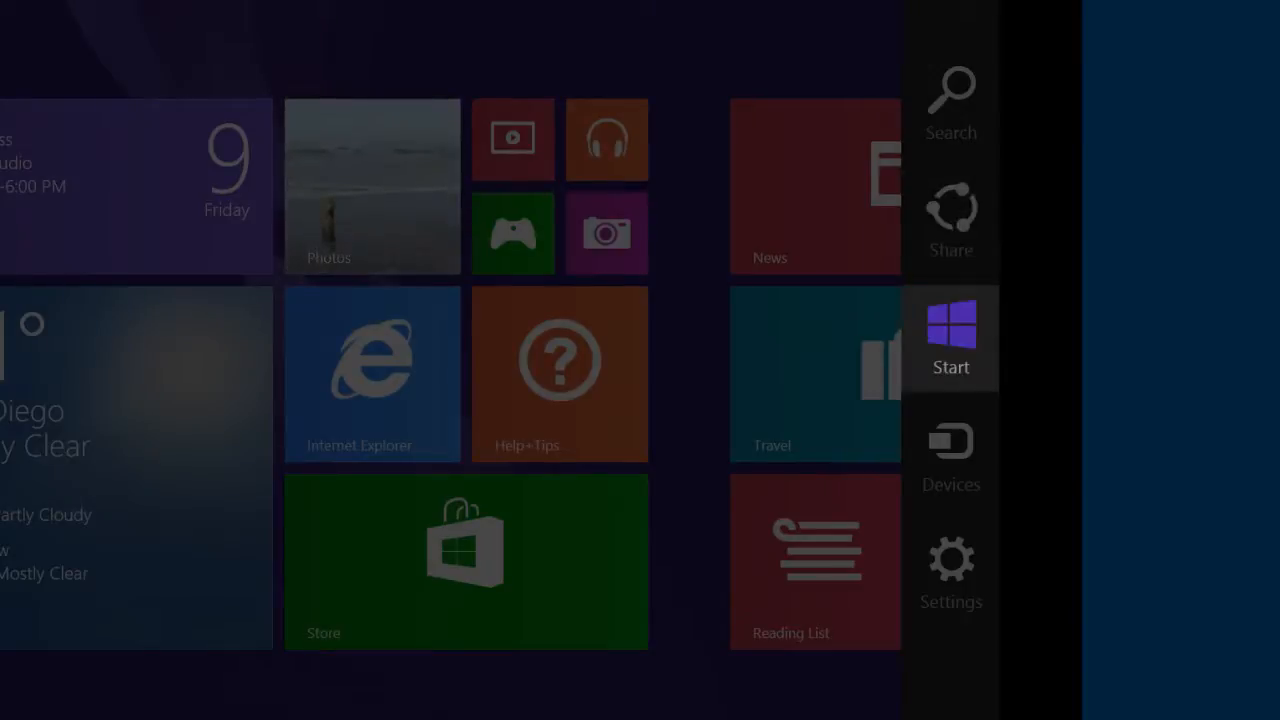
mouse_move(950, 458)
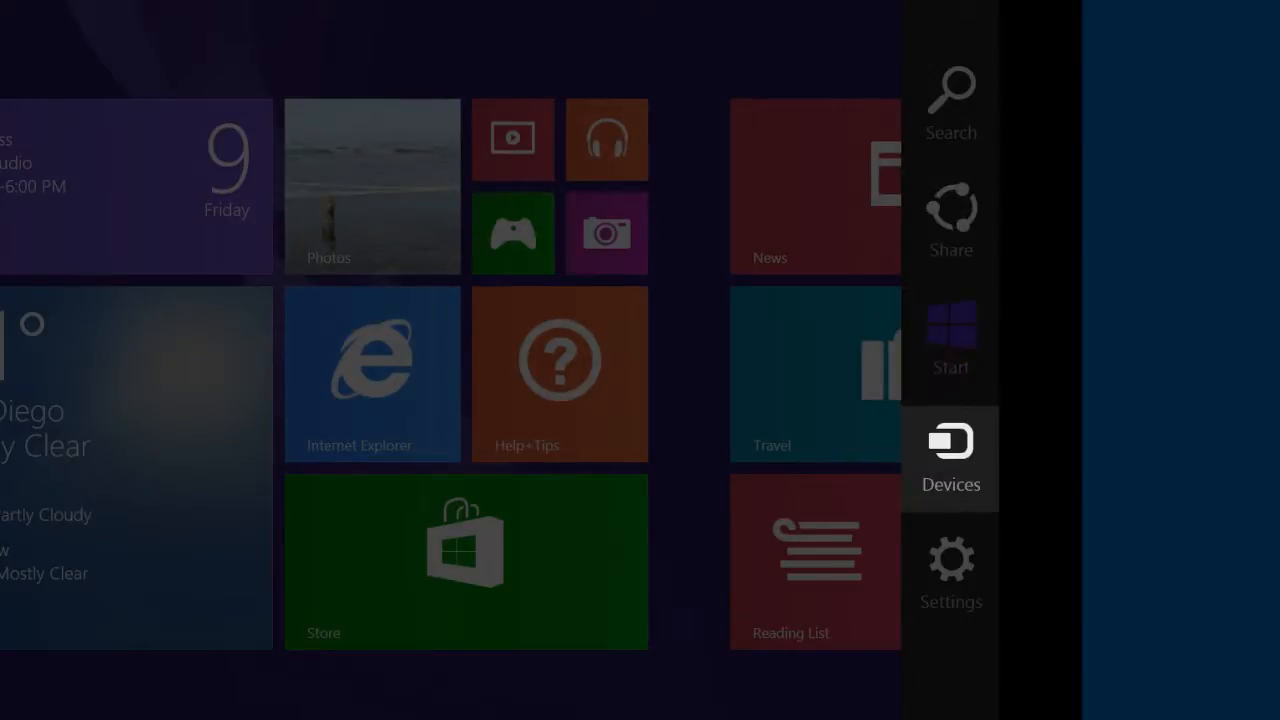
mouse_move(951, 575)
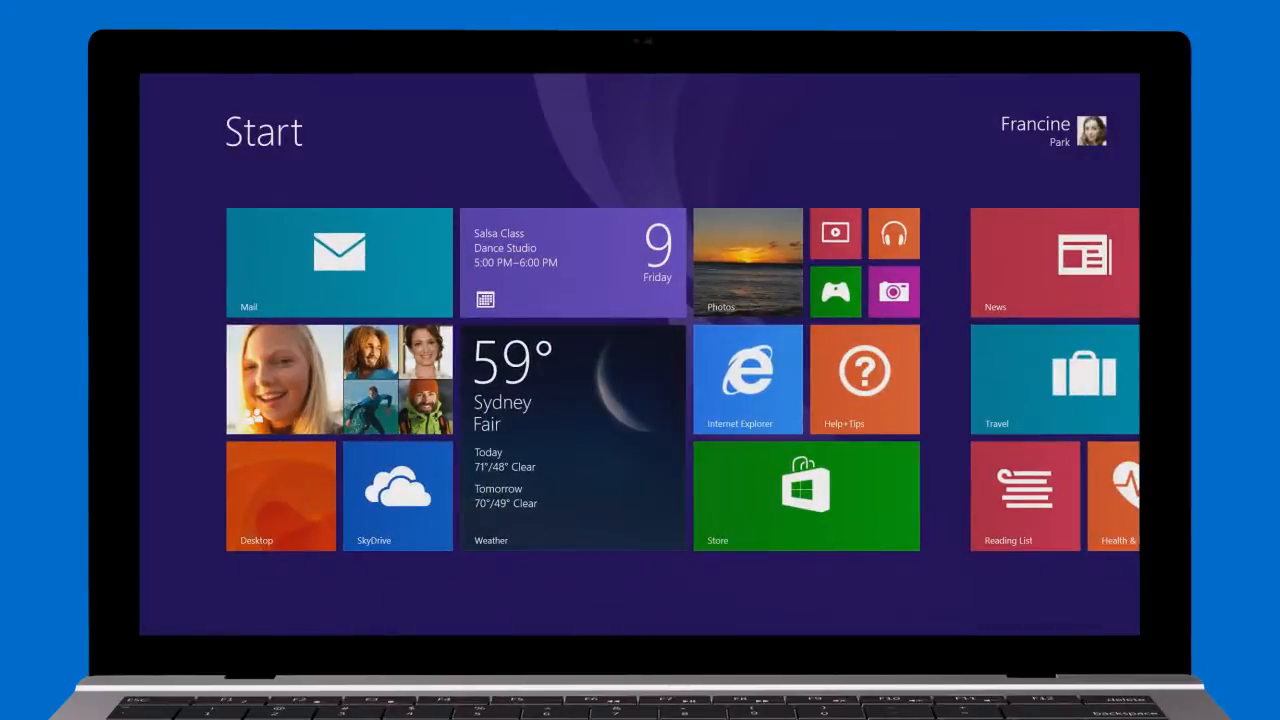
Step: Leave the Start screen for the desktop via the Desktop tile
left_click(280, 495)
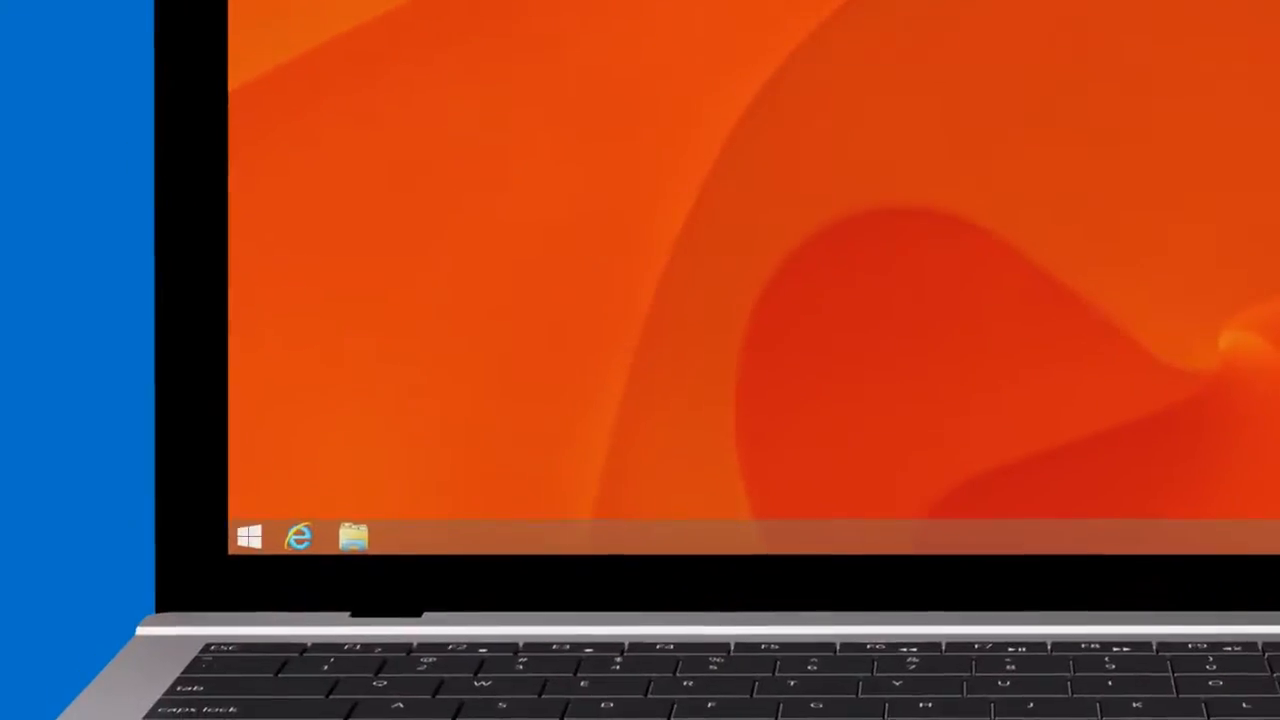
left_click(249, 535)
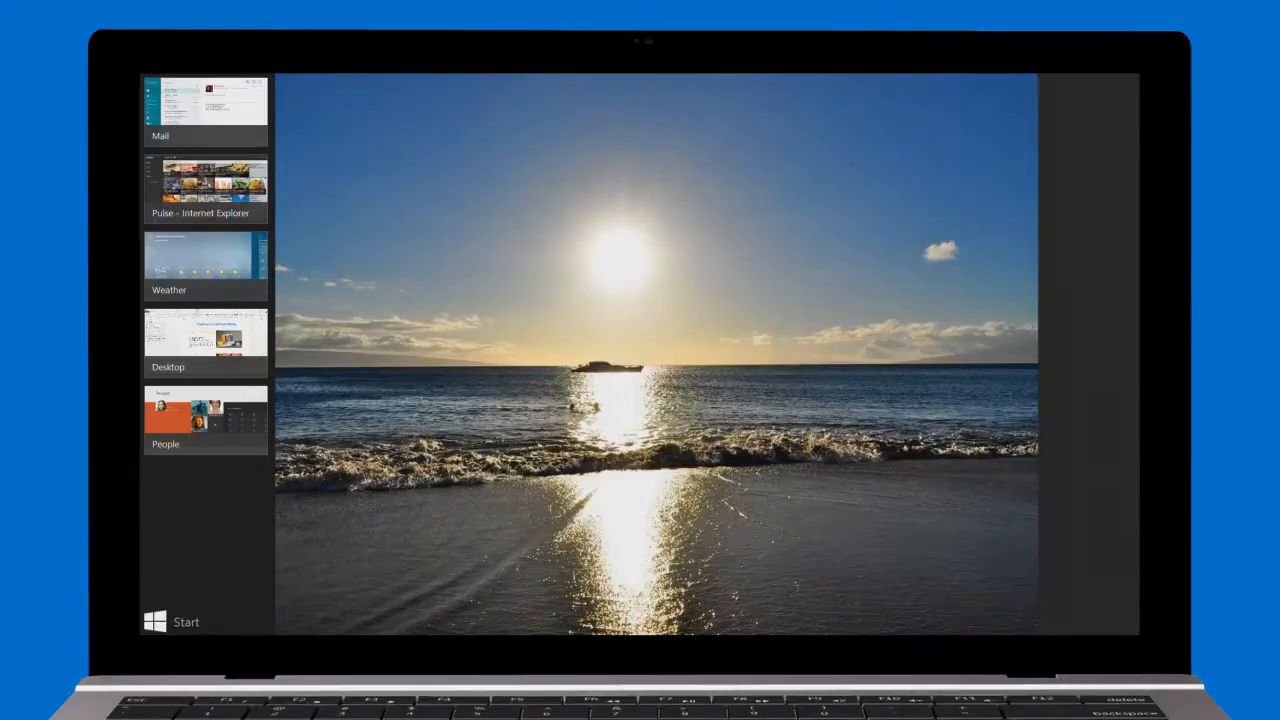
Step: Pick an app from the recent apps list shown beside the beach photo
left_click(160, 621)
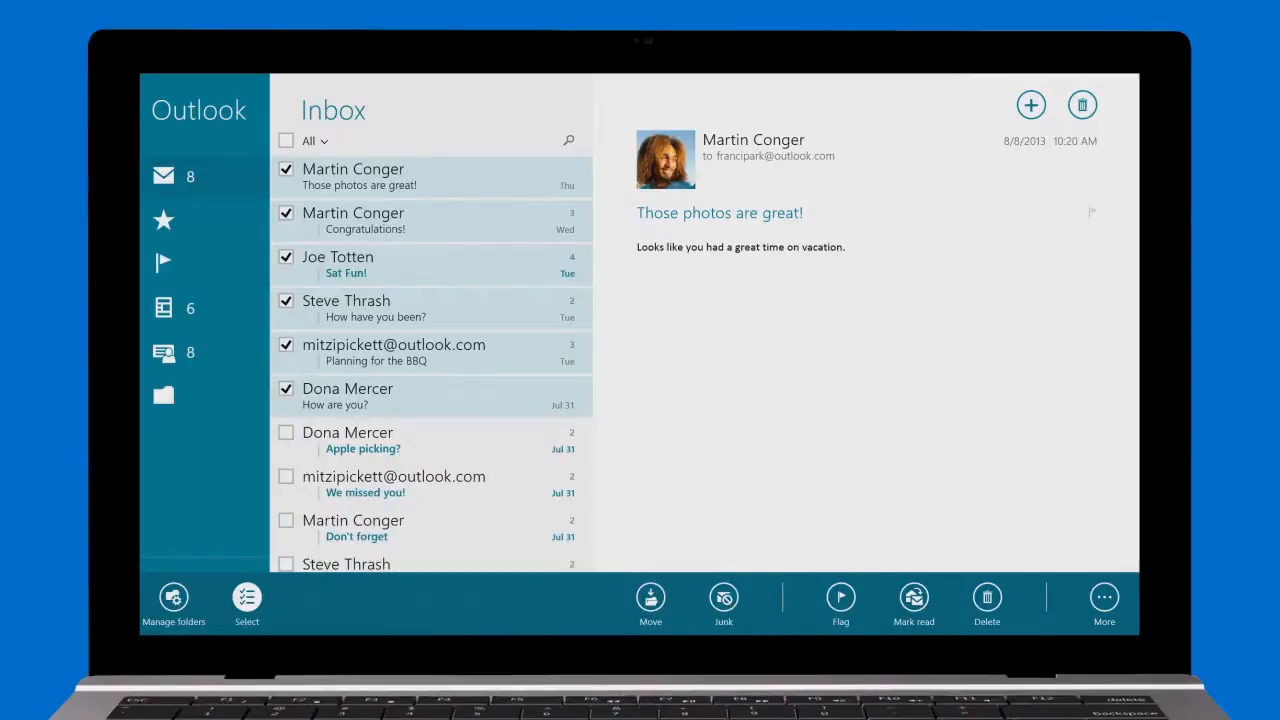
Step: Show Word 2013's jump list of recent documents from its taskbar icon
scroll("down", 3)
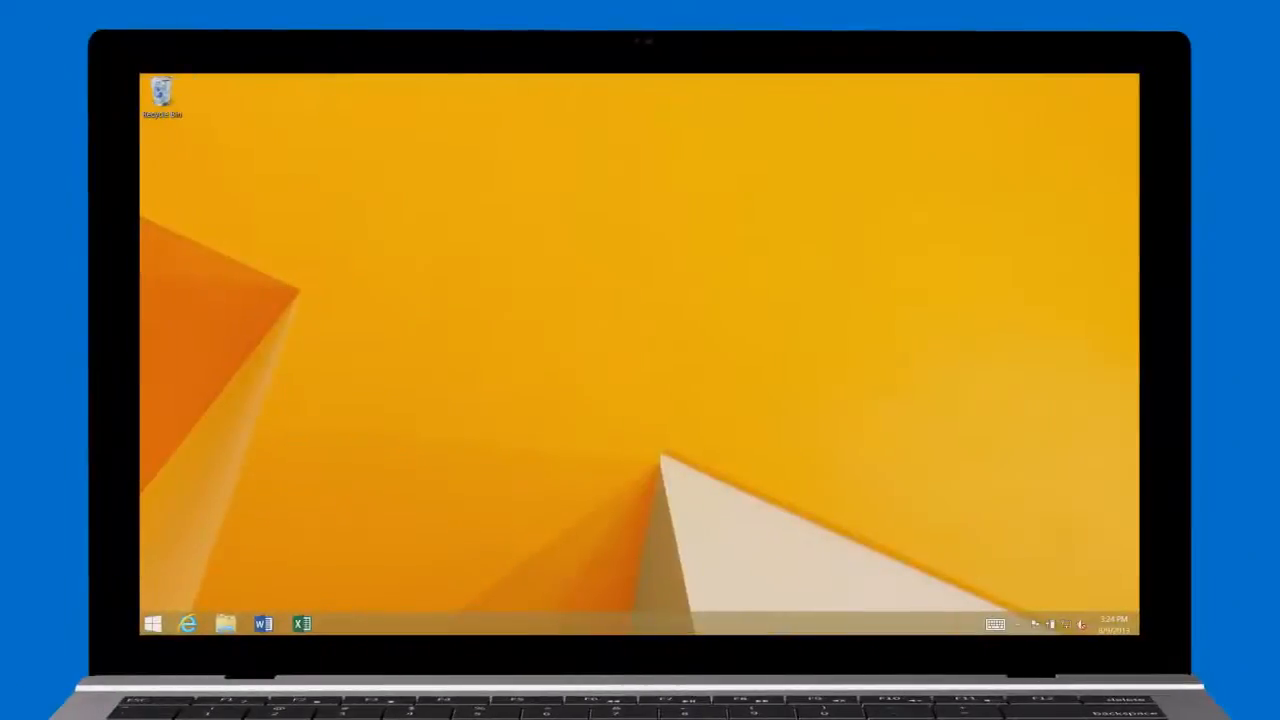
right_click(263, 624)
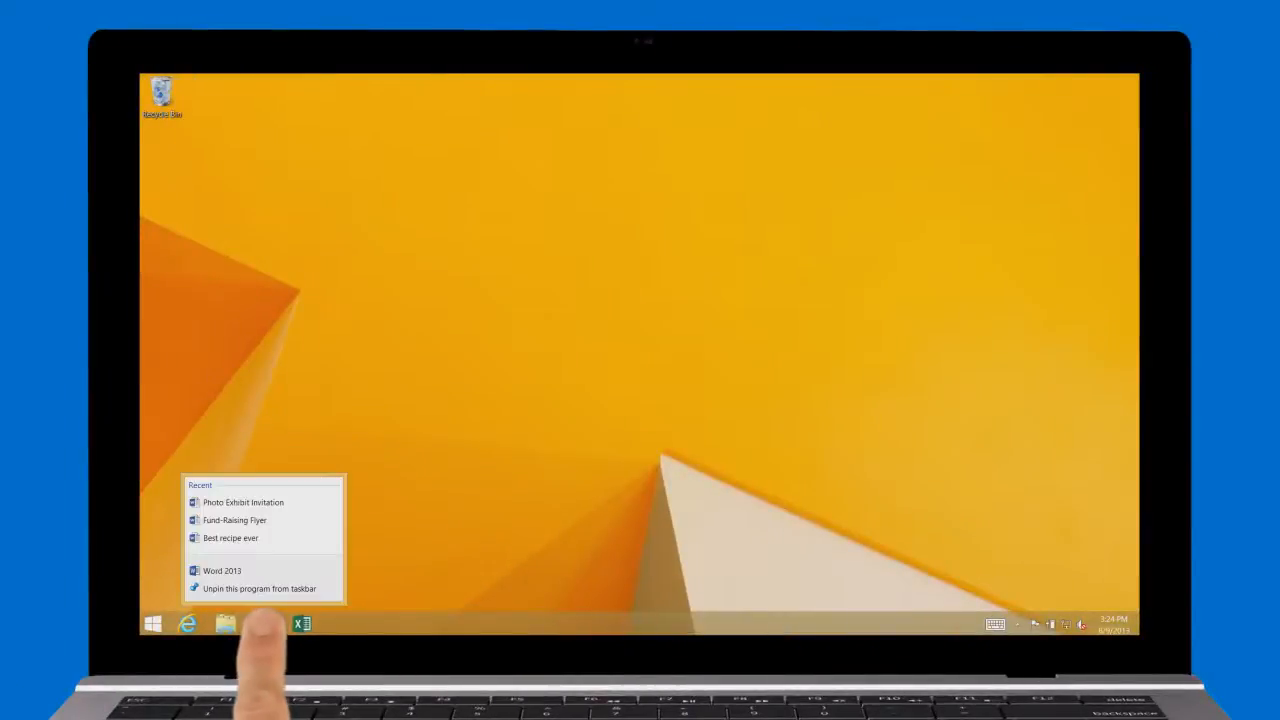